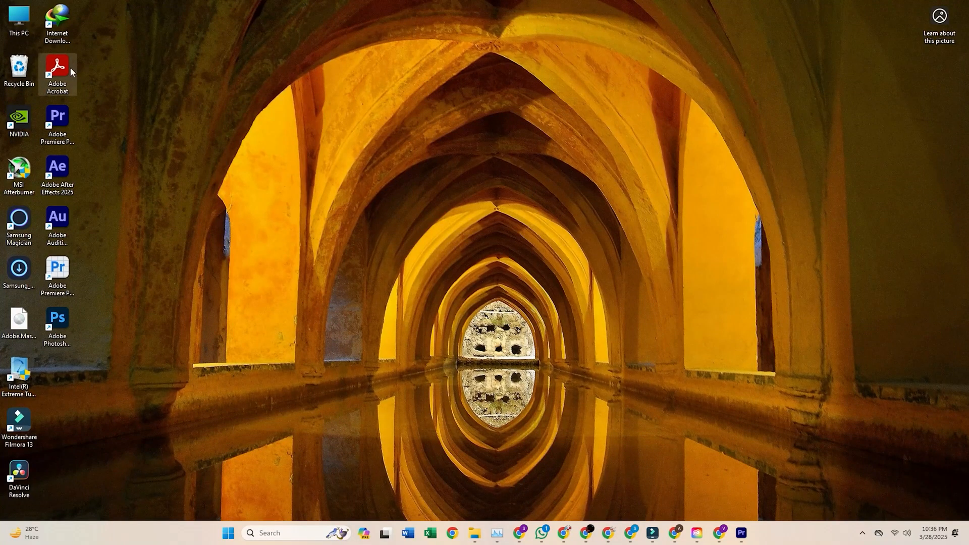
- Launch Adobe Acrobat maximized and dismiss the What's new announcement
double_click(56, 65)
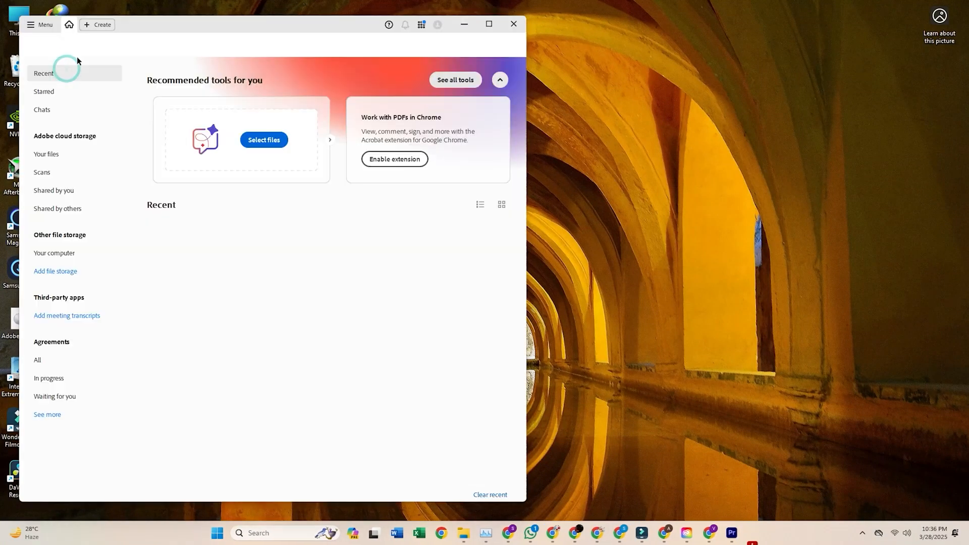
click(488, 24)
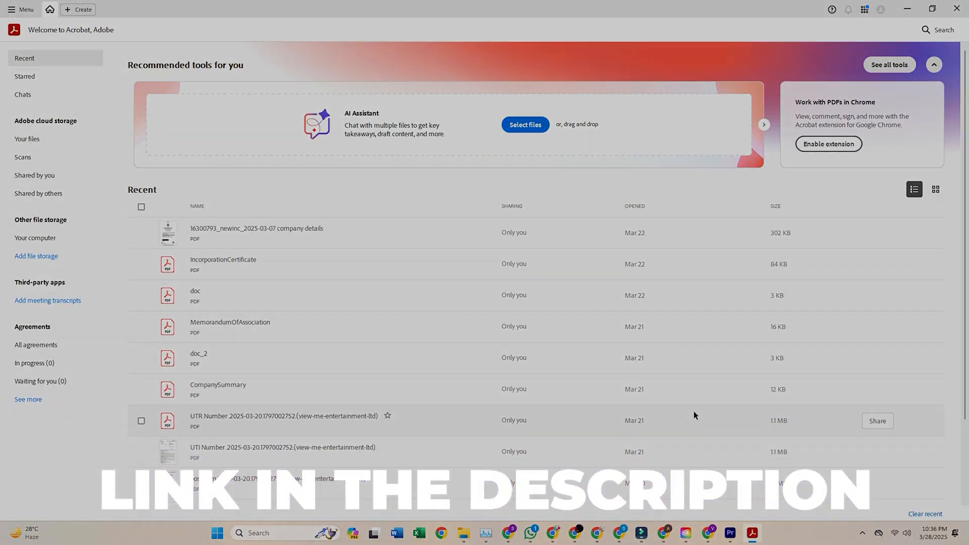
scroll(down, 3)
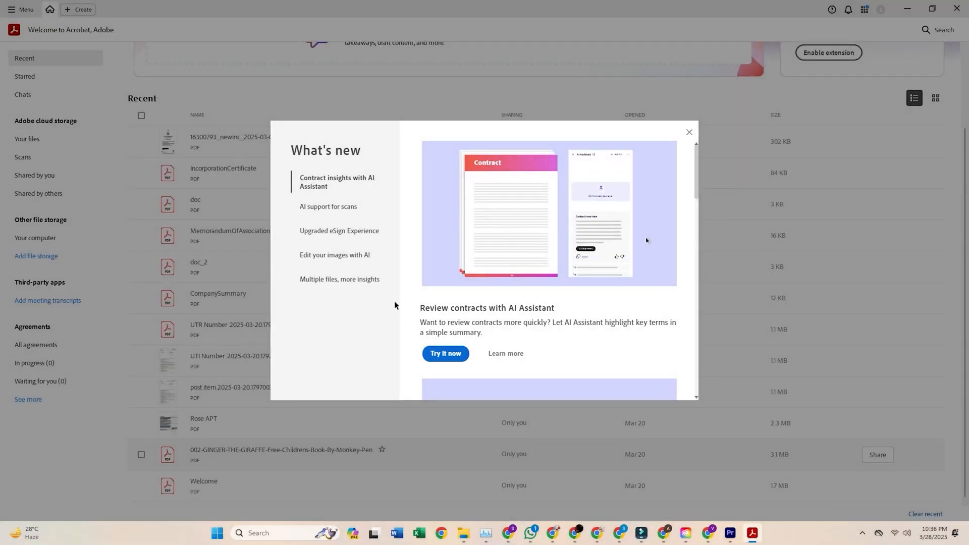
click(339, 231)
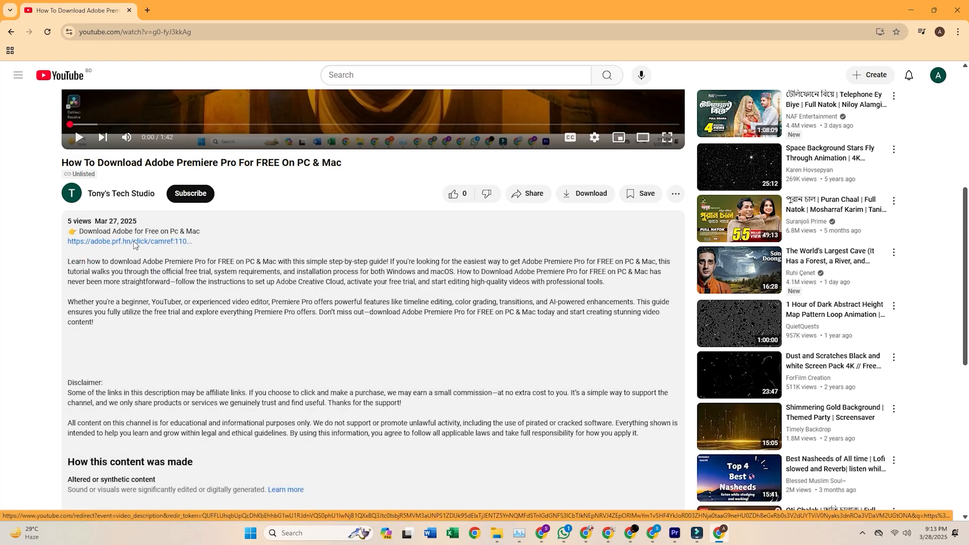
- Follow the adobe.prf.hn description link to Adobe's Creative Cloud page in a new tab
click(129, 241)
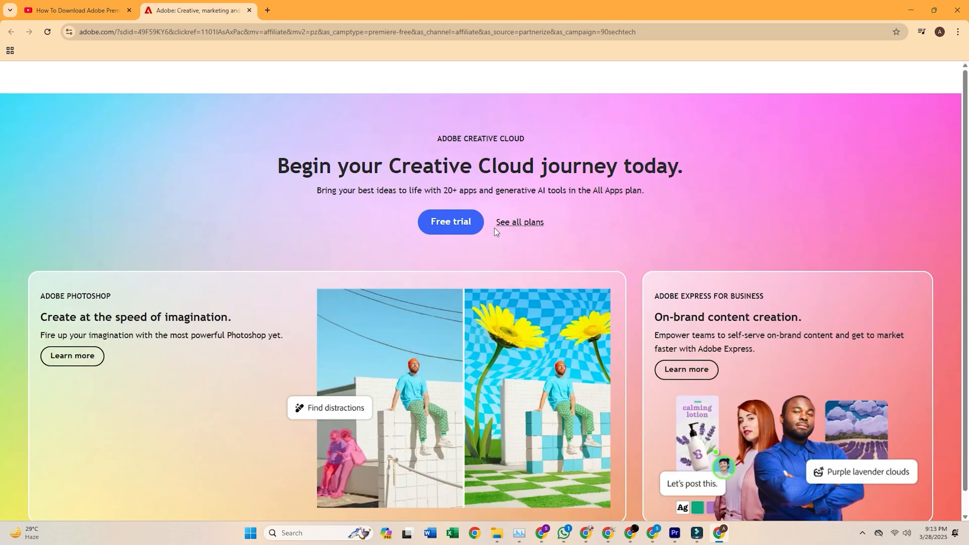
mouse_move(407, 135)
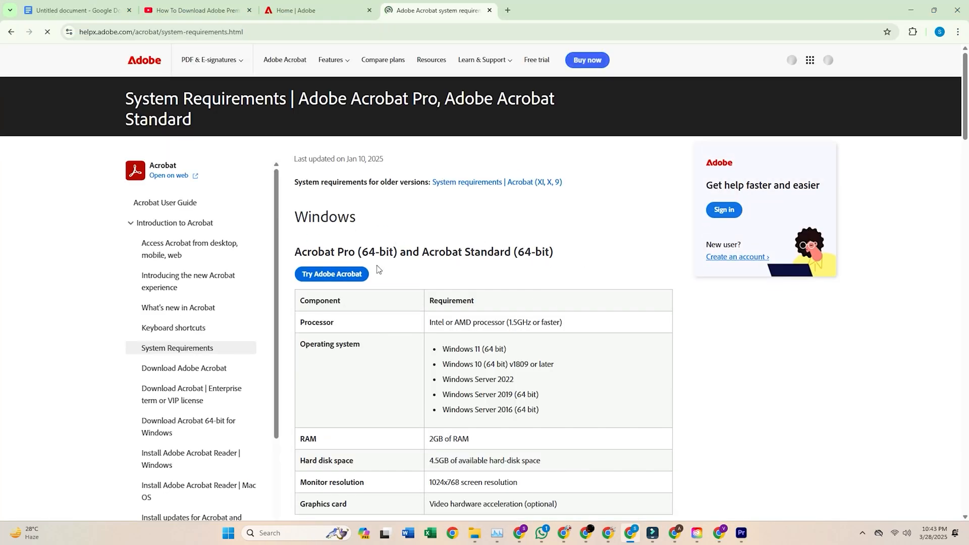
scroll(down, 3)
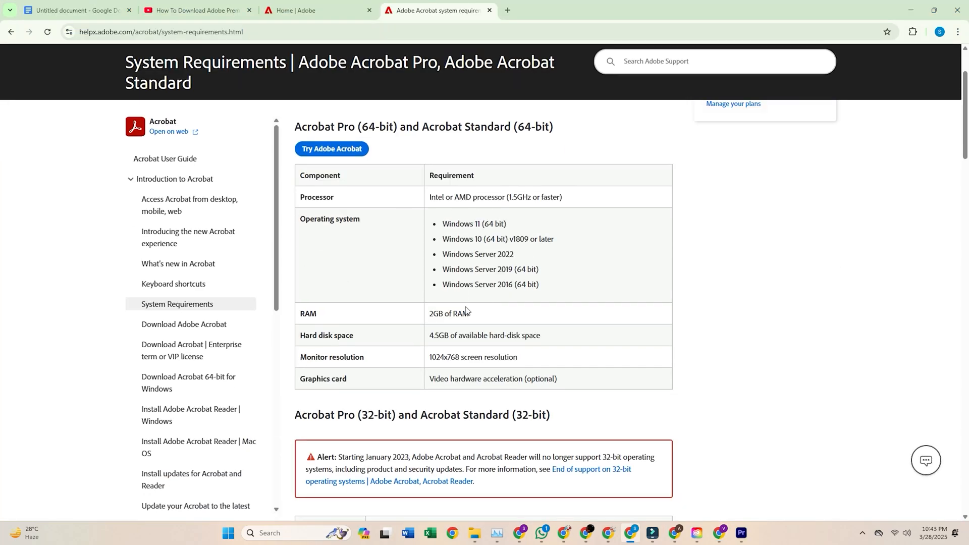
scroll(down, 3)
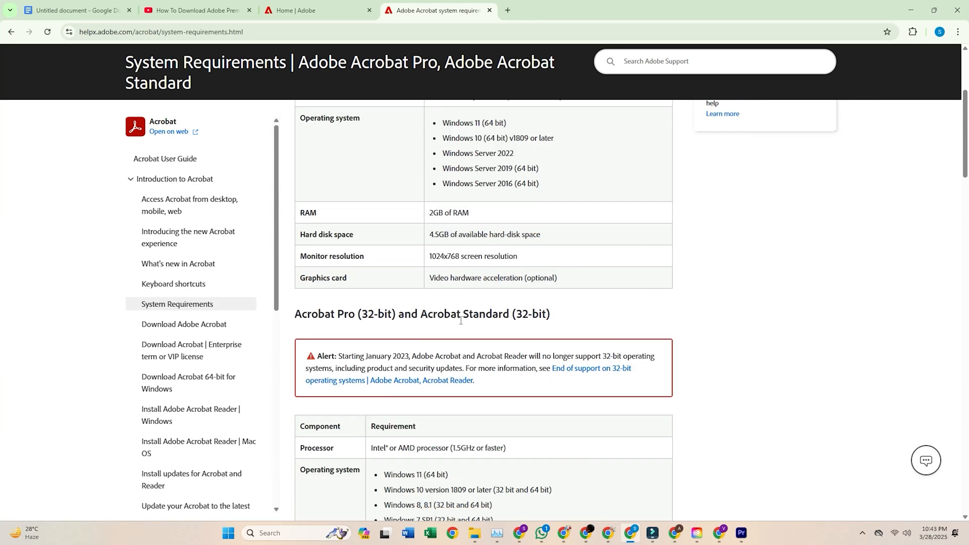
scroll(down, 3)
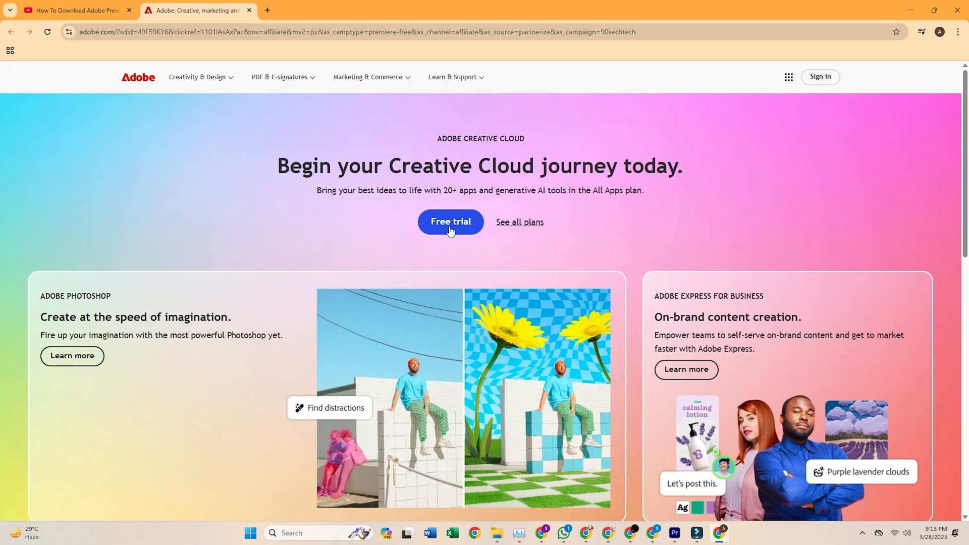
- Choose the All Apps free trial, annual billed monthly, with the Adobe Stock trial, and continue to checkout
click(450, 222)
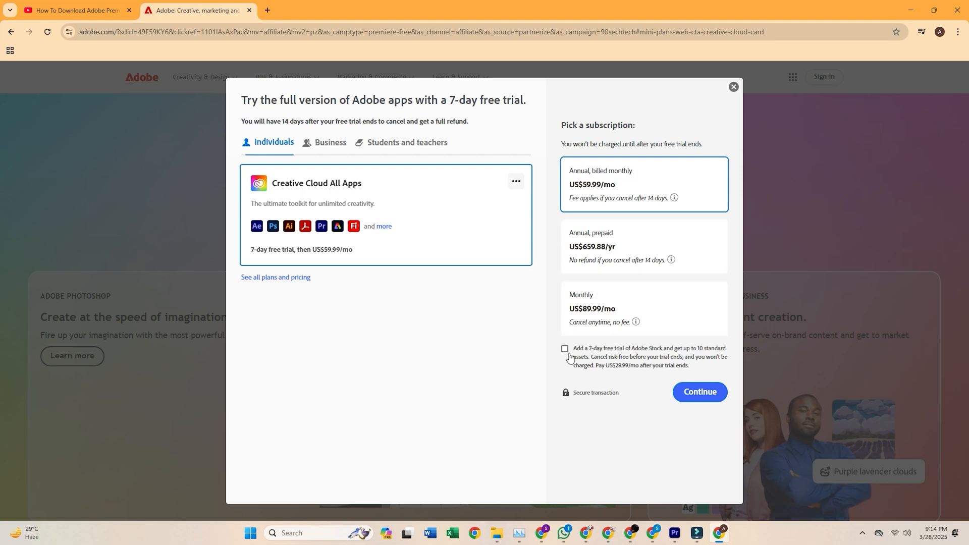
click(564, 349)
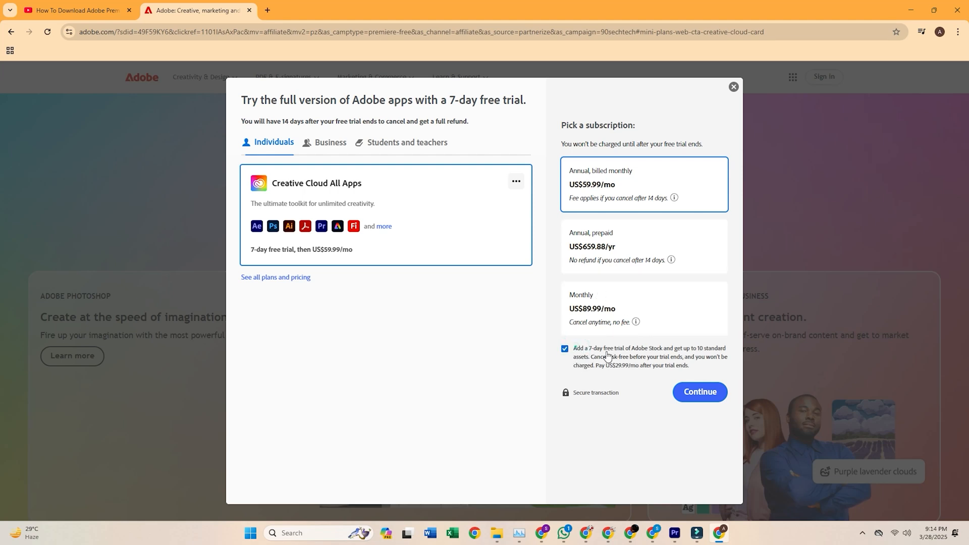
click(564, 349)
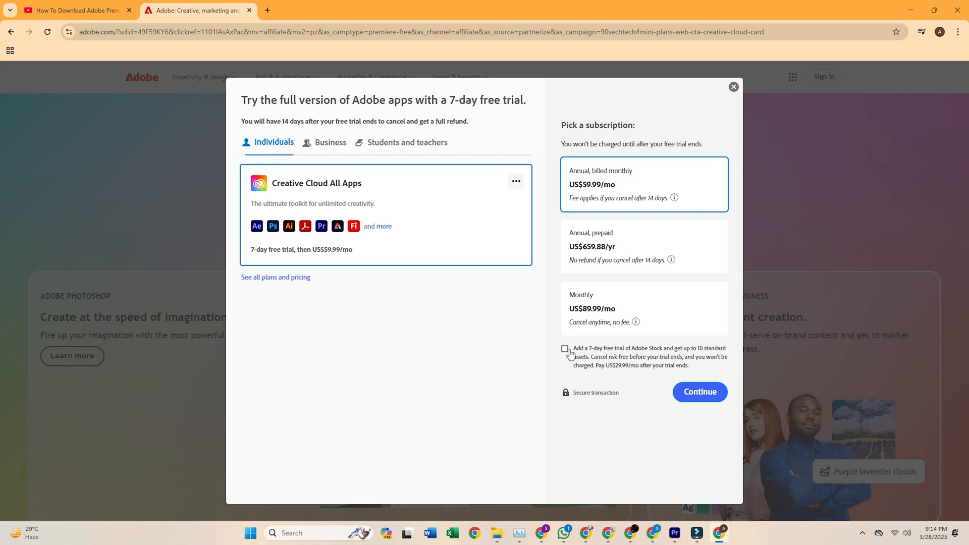
click(564, 348)
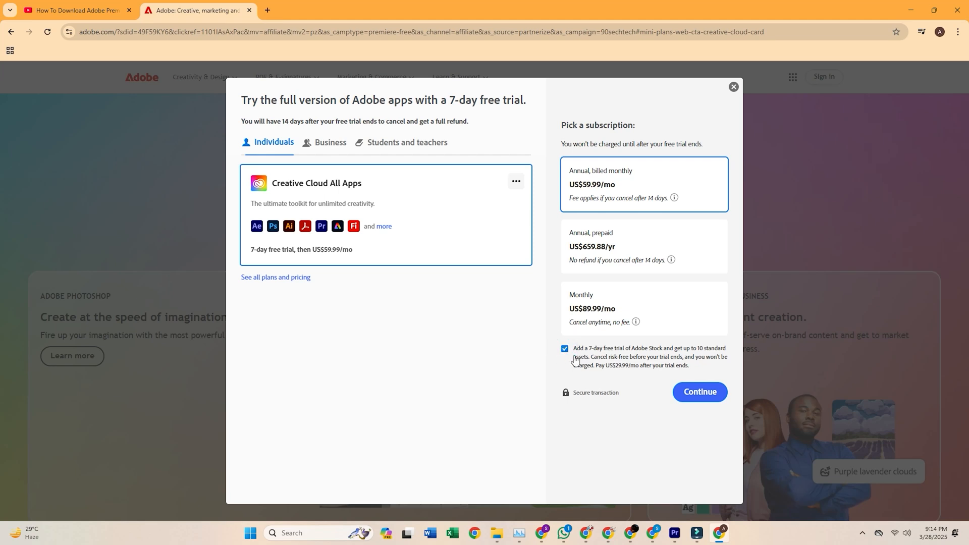
mouse_move(565, 394)
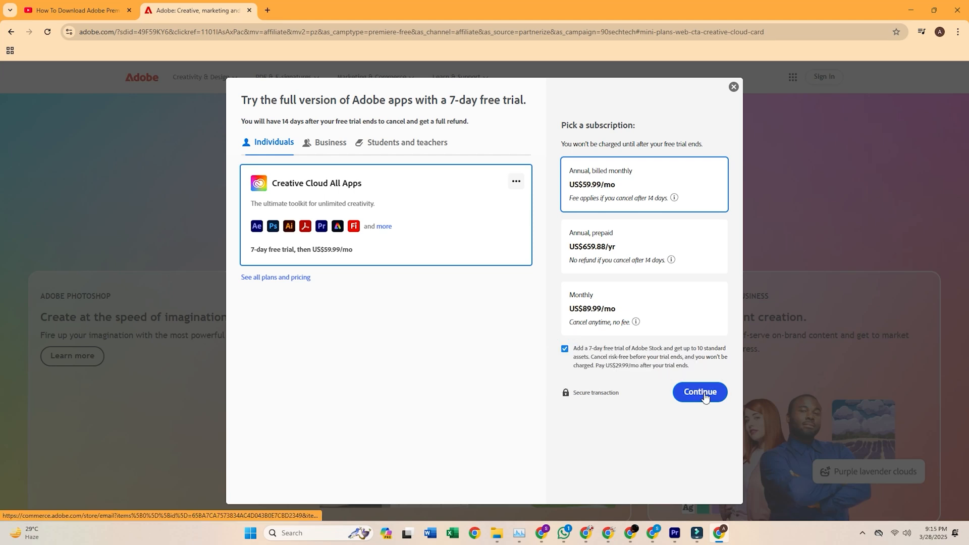
click(700, 392)
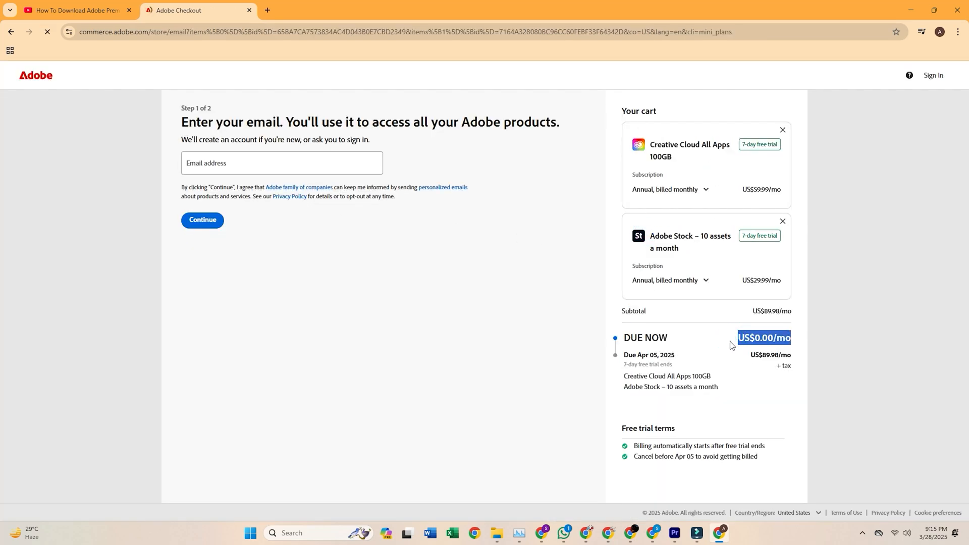
- Submit the email, dismiss the payment verification notice, and agree and subscribe
click(202, 220)
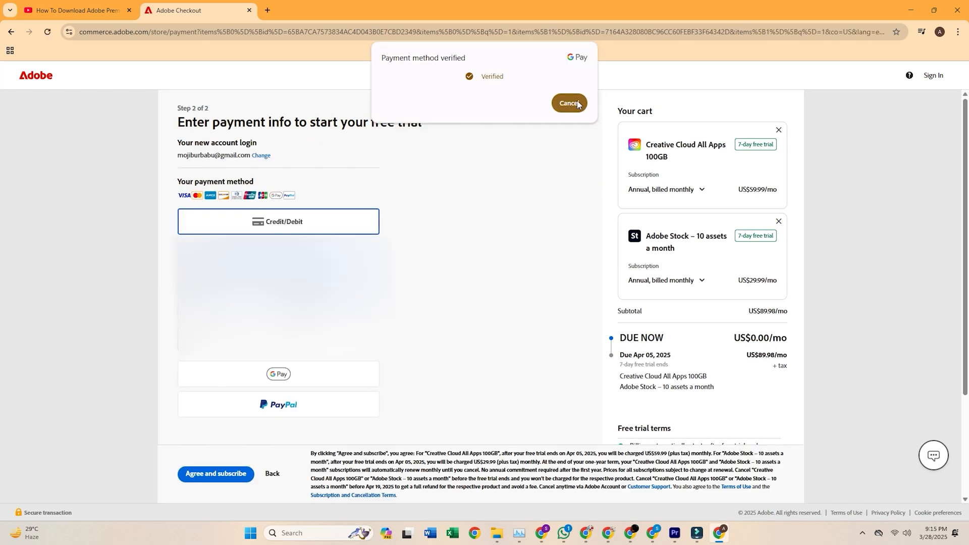
click(570, 103)
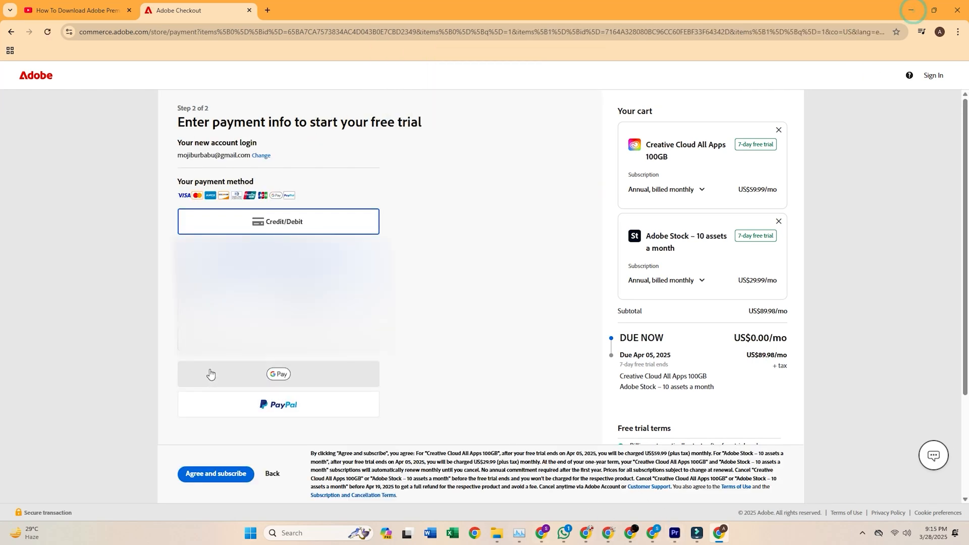
mouse_move(270, 425)
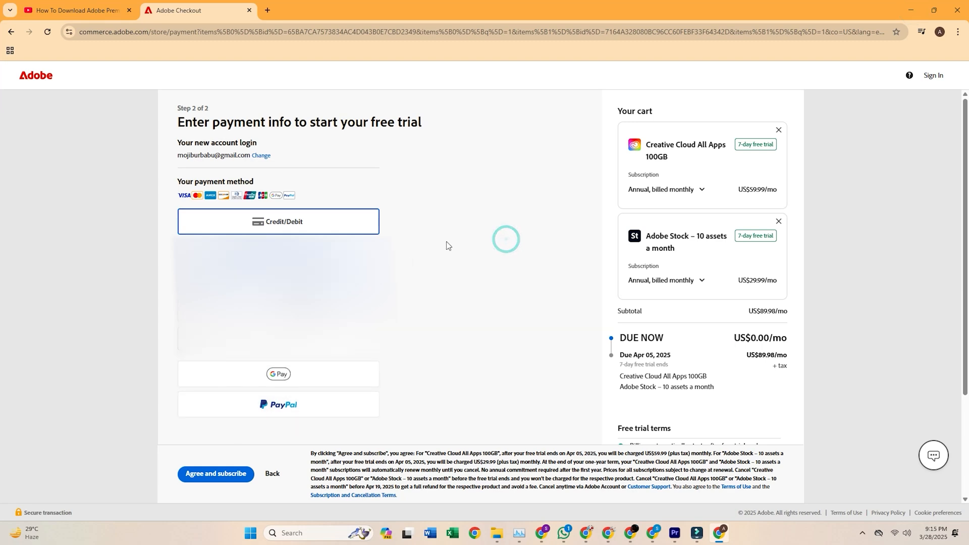
scroll(down, 3)
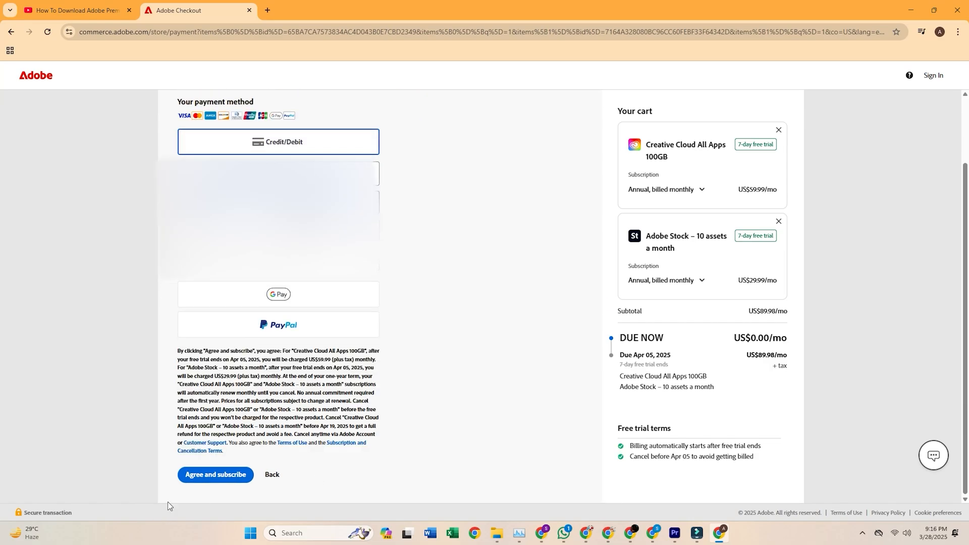
click(216, 474)
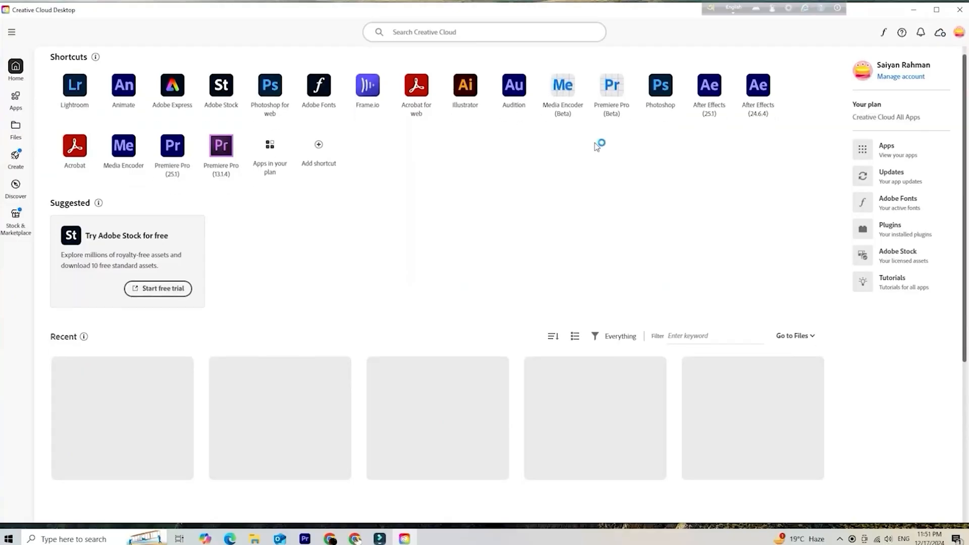
- Show the Apps section listing Photoshop, Illustrator, Acrobat and Premiere Pro with update status
click(15, 99)
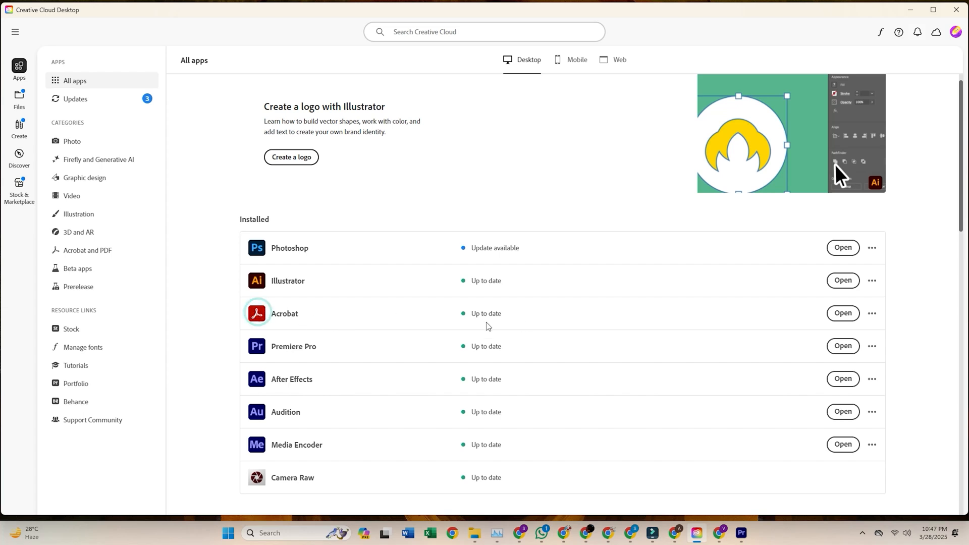
mouse_move(843, 313)
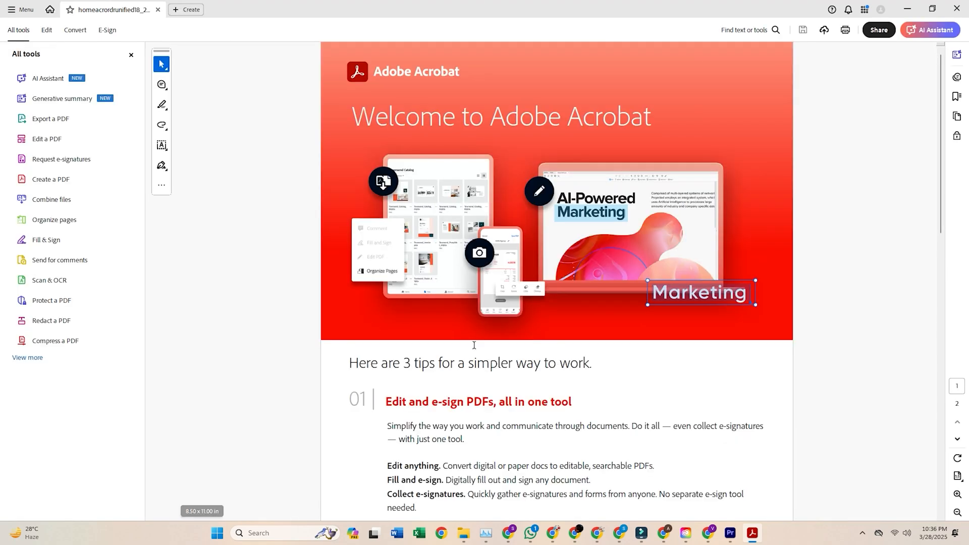
- Switch the Welcome PDF to editing and cancel the permissions password prompt
scroll(down, 3)
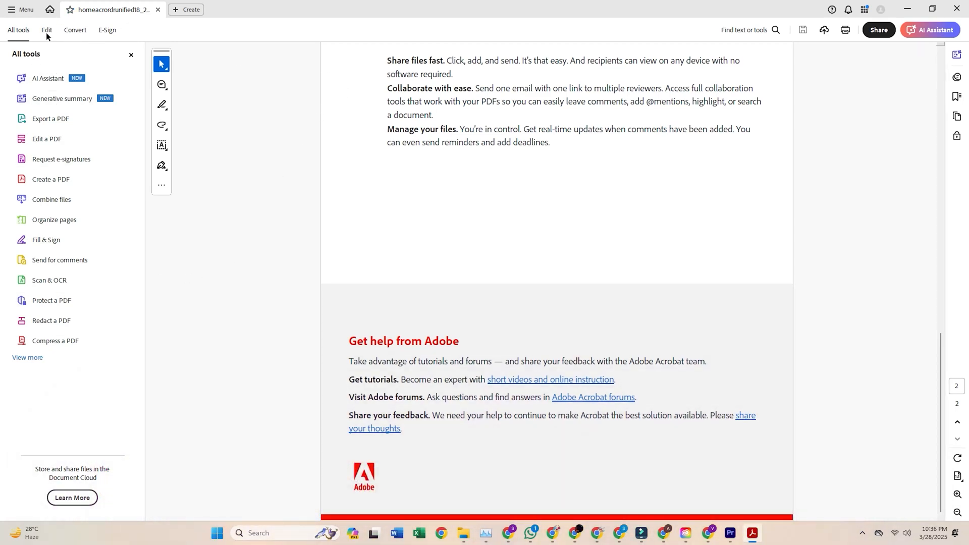
click(46, 30)
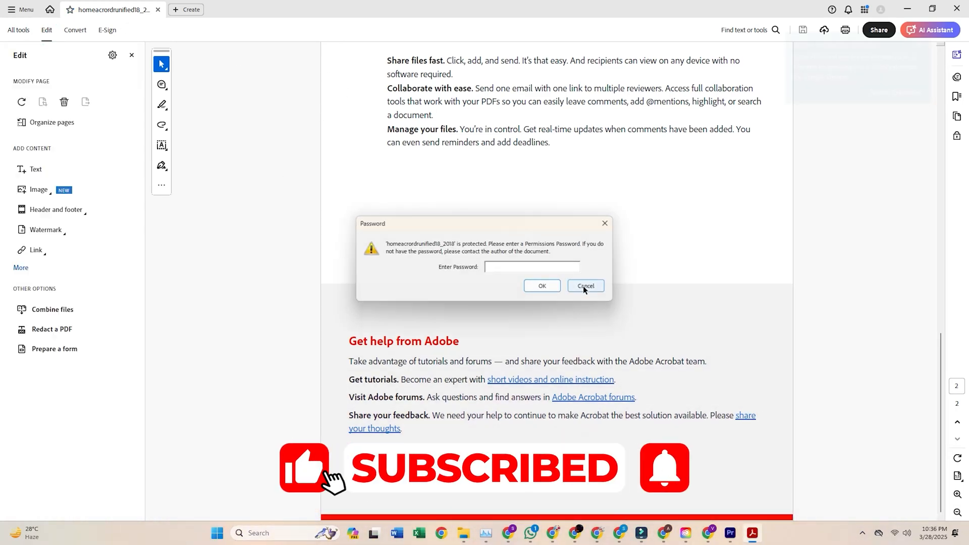
click(585, 286)
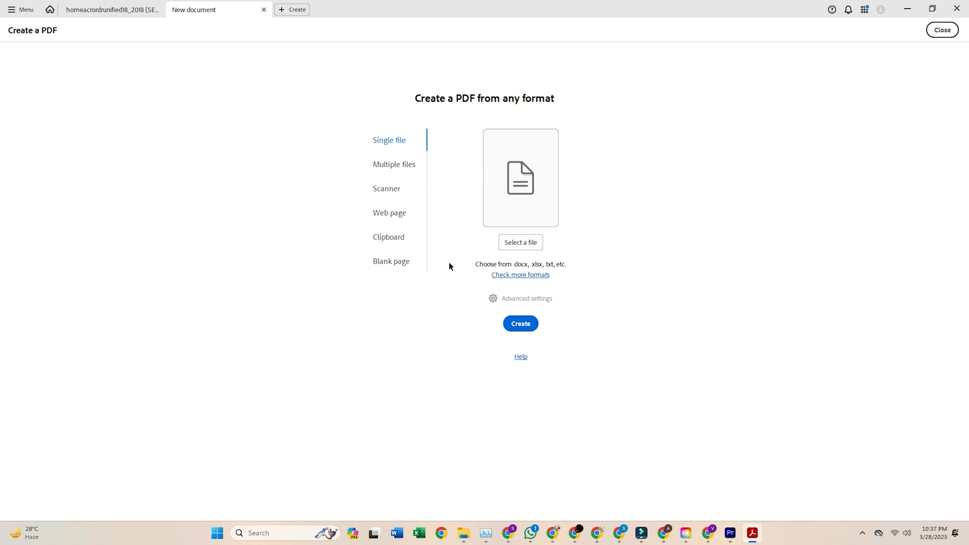
mouse_move(397, 151)
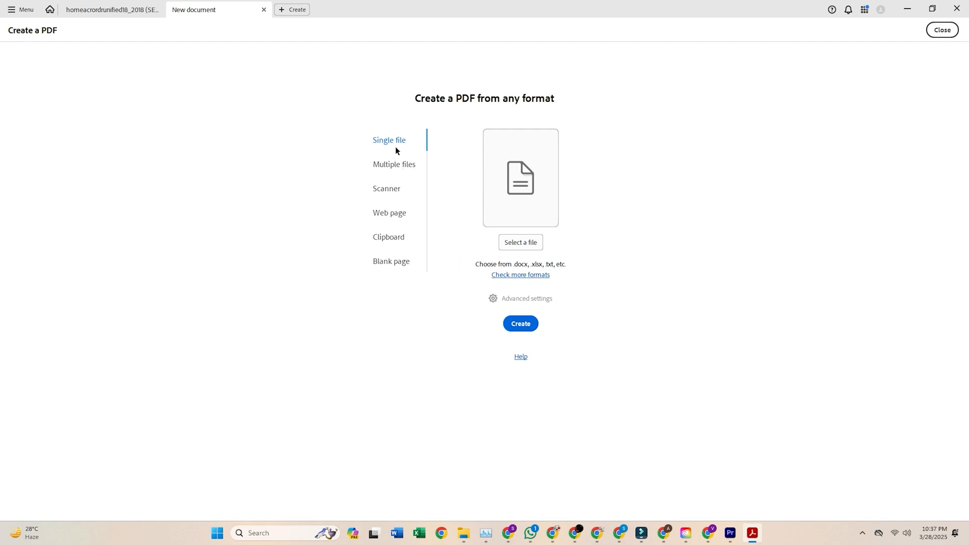
- Choose Web page as the source on the Create a PDF screen
click(389, 213)
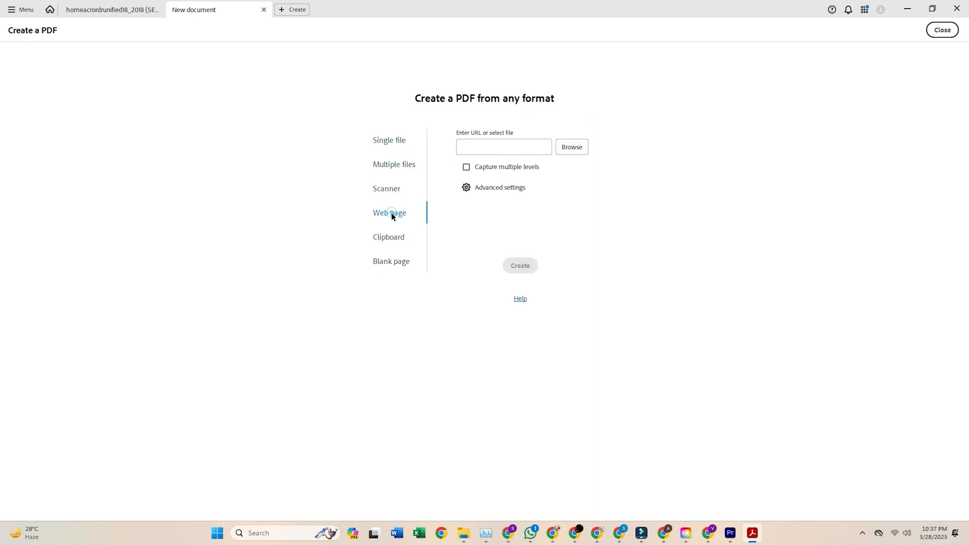